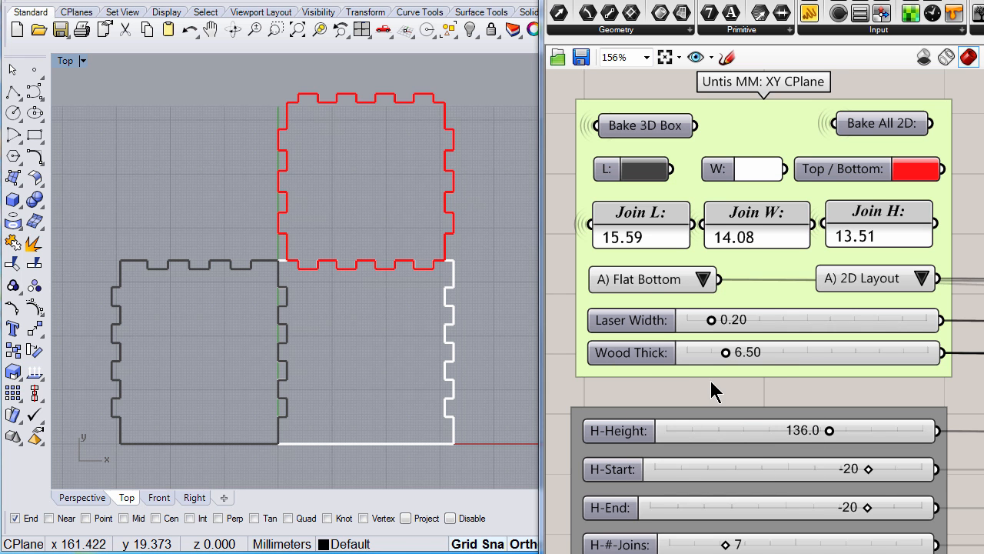
pyautogui.moveTo(742, 365)
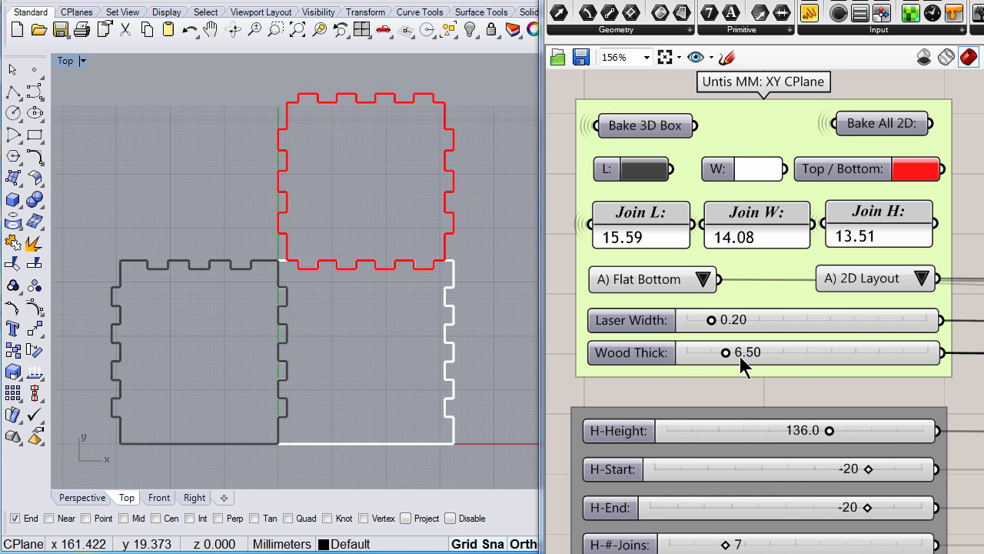
pyautogui.moveTo(746, 359)
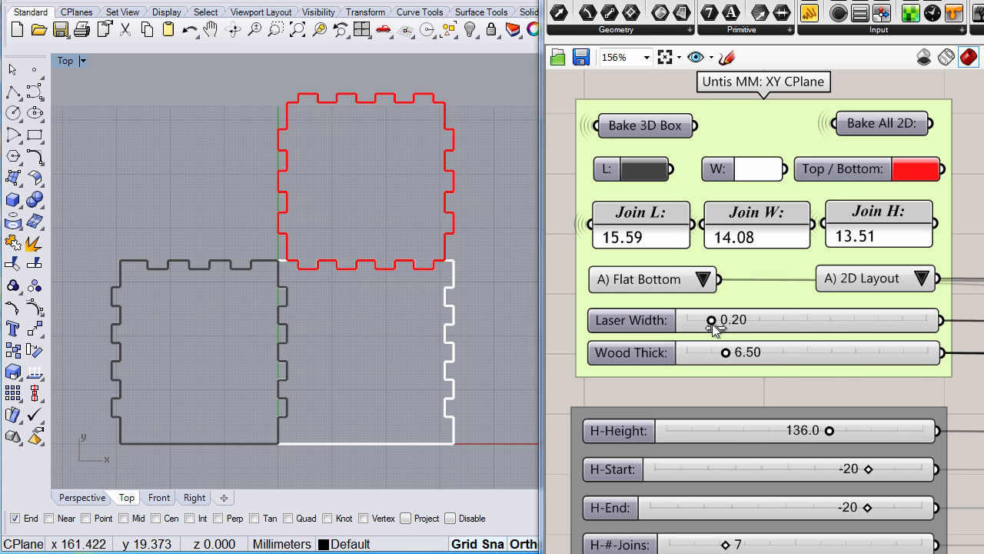
pyautogui.moveTo(711, 320)
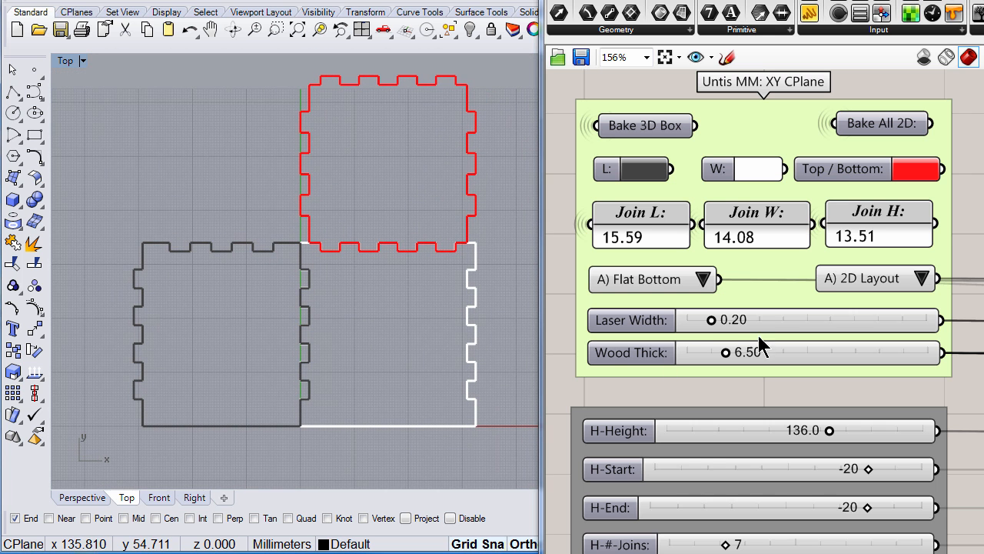
pyautogui.moveTo(700, 488)
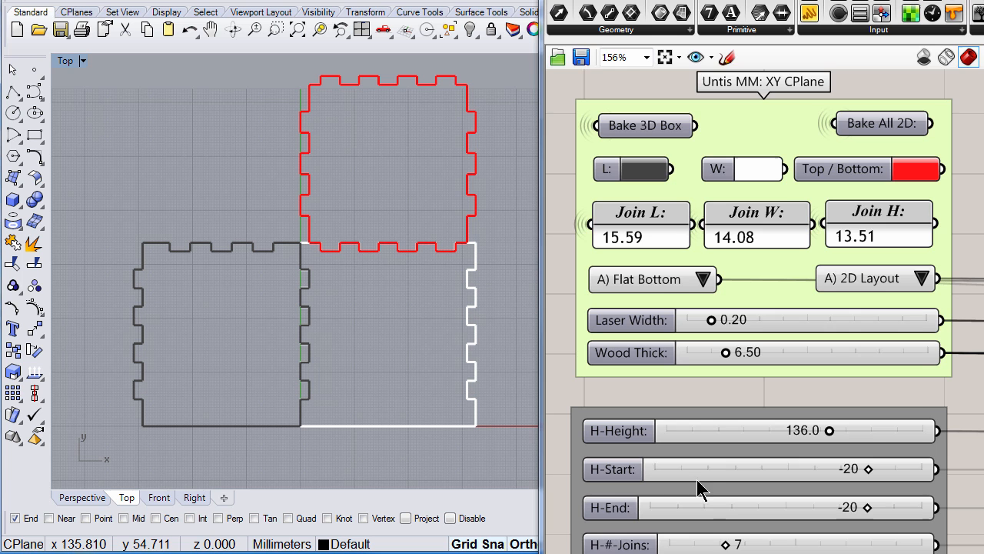
# - Switch the layout Value List from A) 2D Layout to B) 3D View to see the assembled box
pyautogui.scroll(-3)
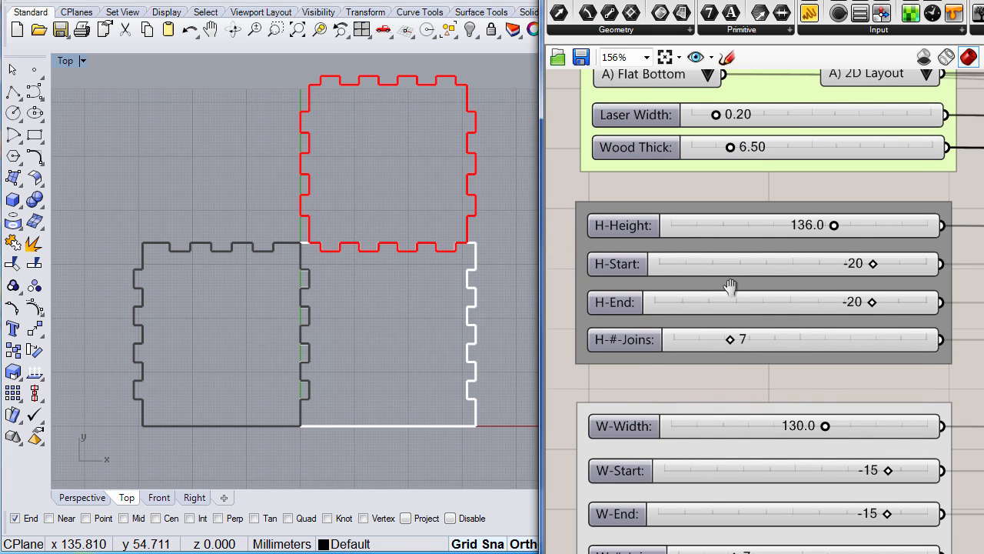
pyautogui.moveTo(817, 240)
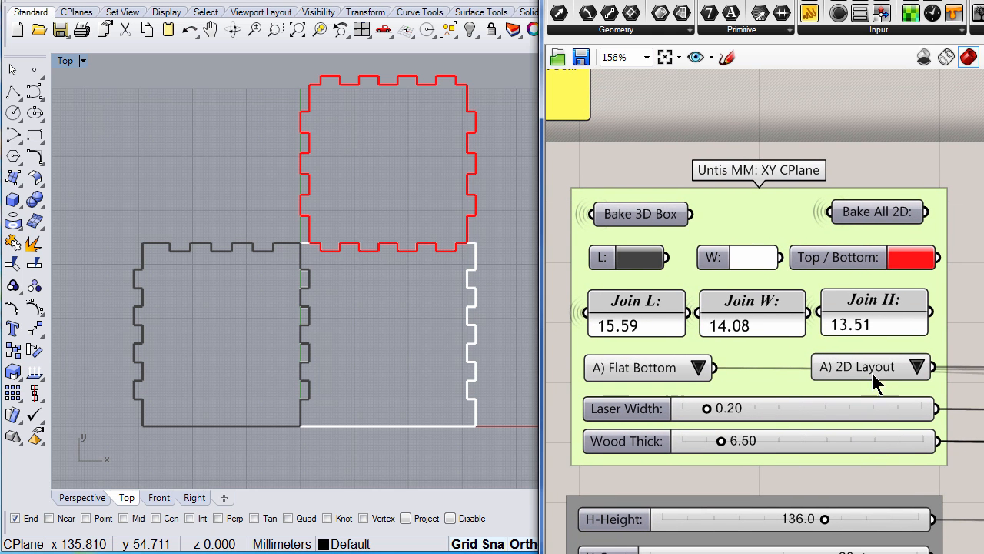
pyautogui.click(914, 366)
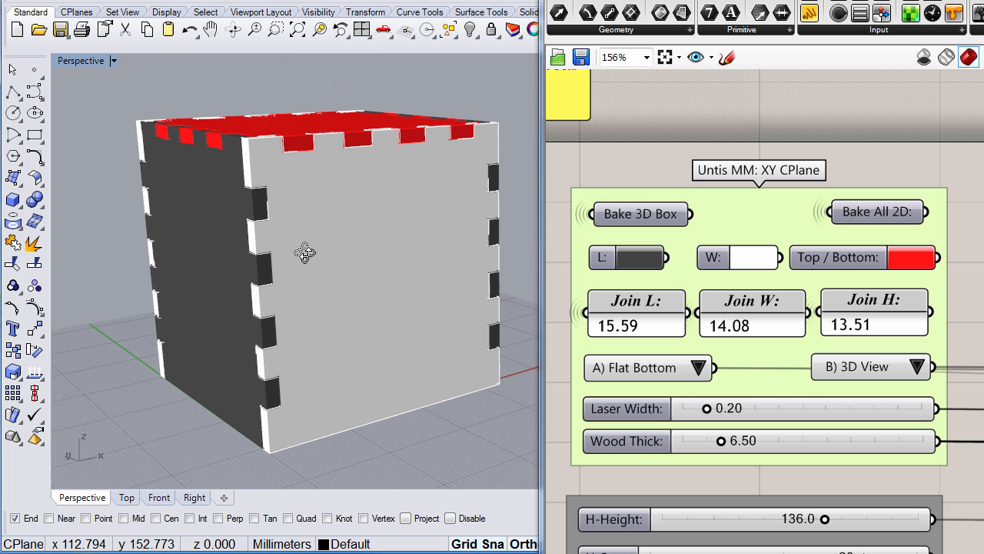
pyautogui.moveTo(608, 297)
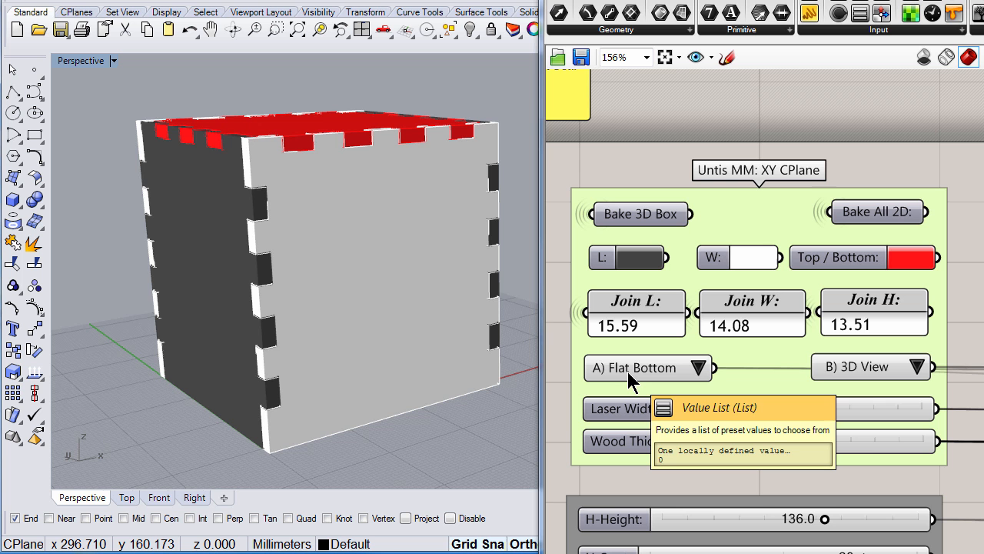
pyautogui.moveTo(669, 377)
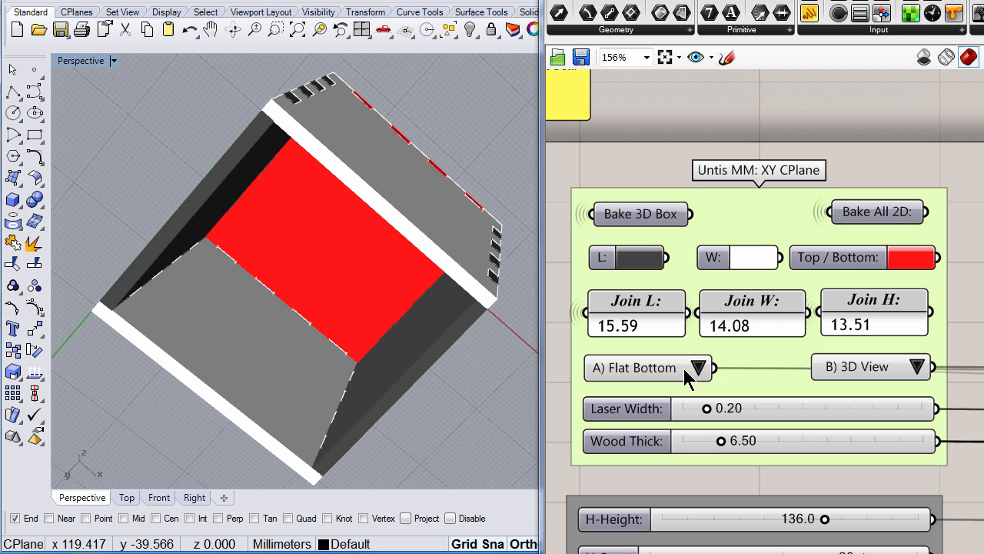
# - Set the bottom to B) 3D Join Box, then revert it to A) Flat Bottom
pyautogui.click(699, 367)
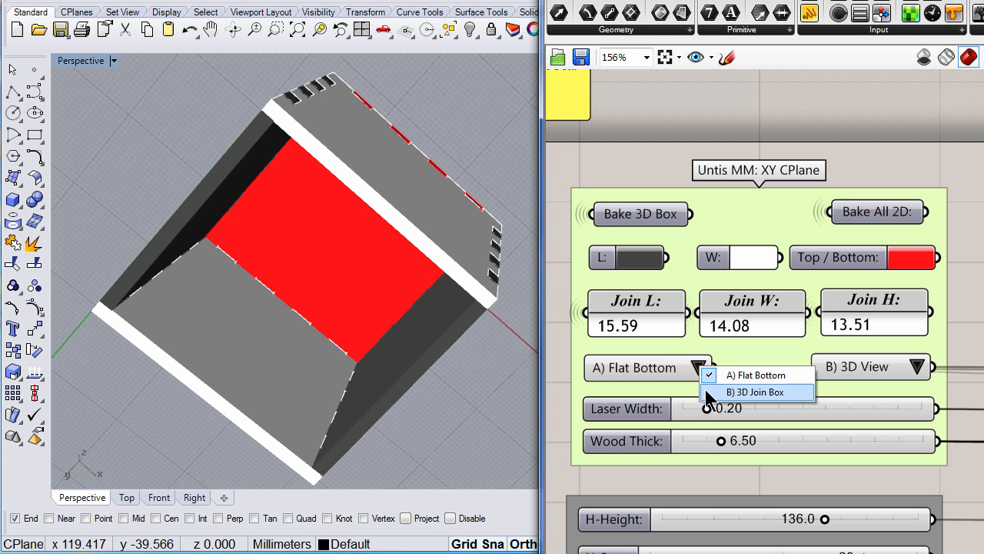
pyautogui.click(755, 392)
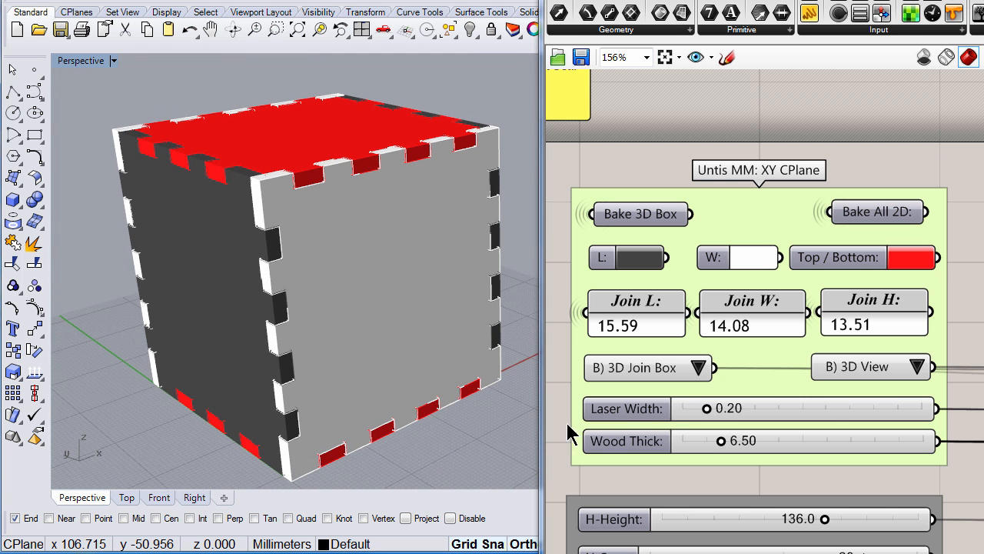
pyautogui.click(695, 366)
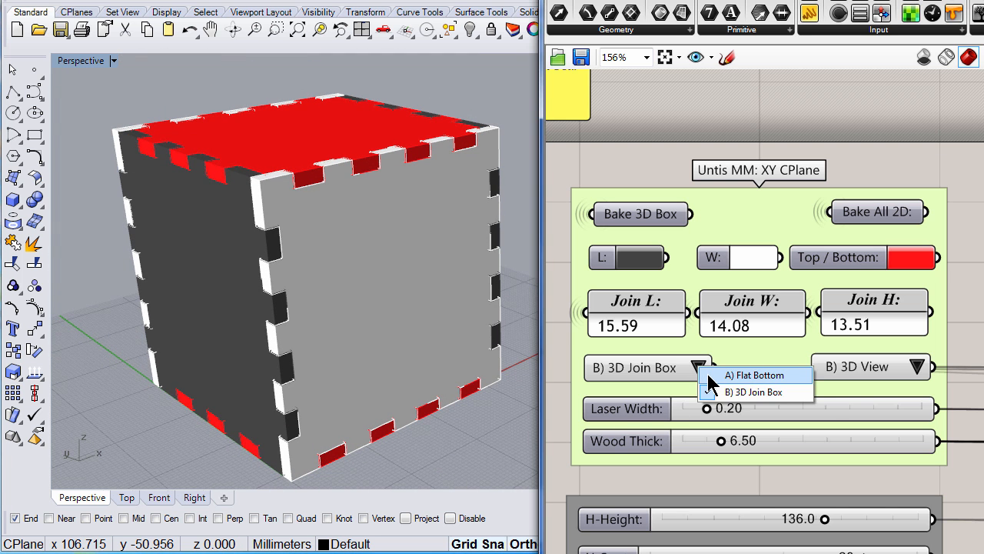
pyautogui.click(754, 375)
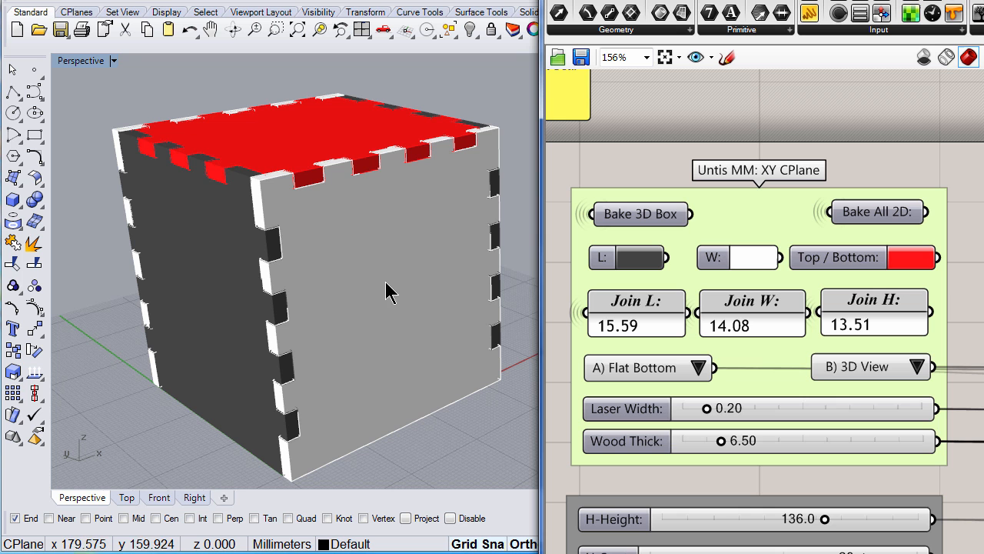
pyautogui.moveTo(408, 126)
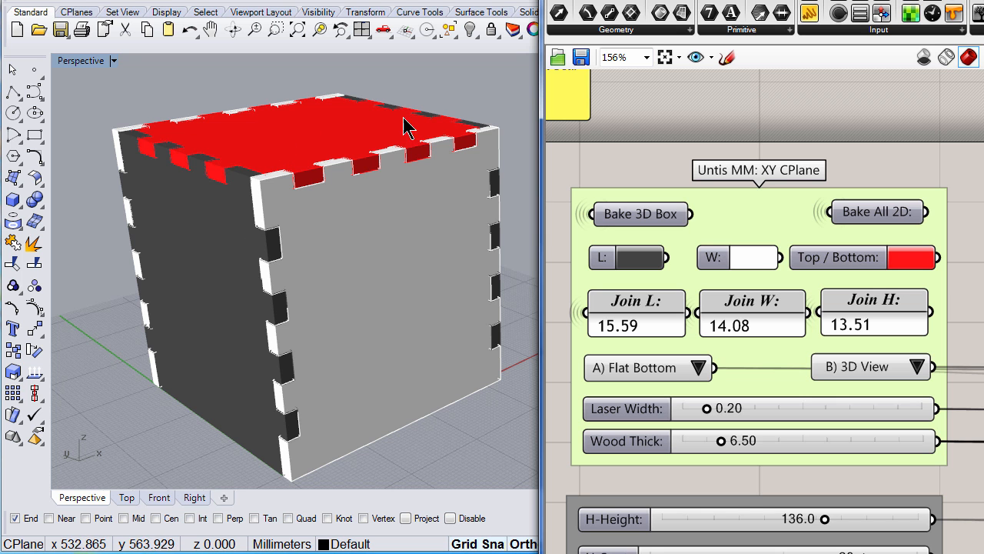
pyautogui.moveTo(323, 335)
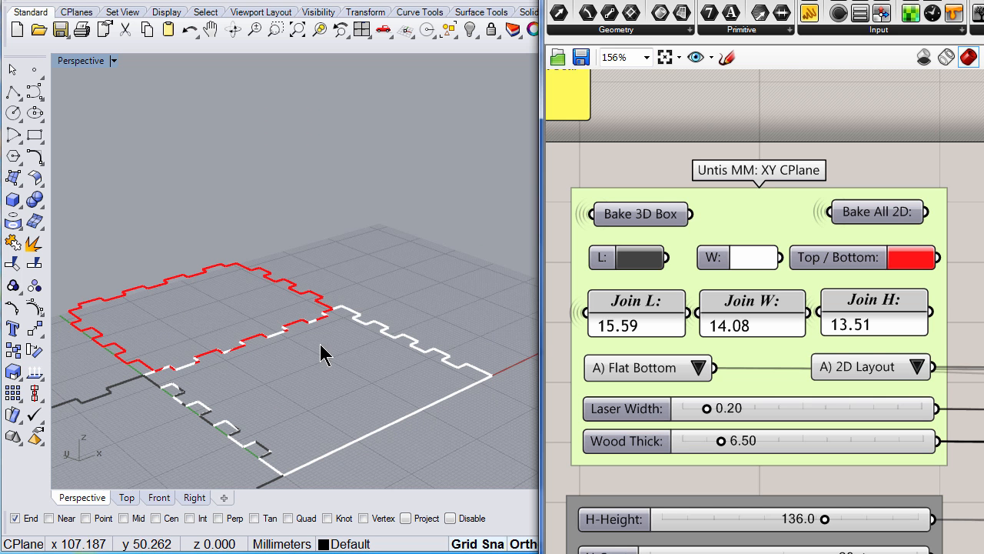
pyautogui.click(126, 496)
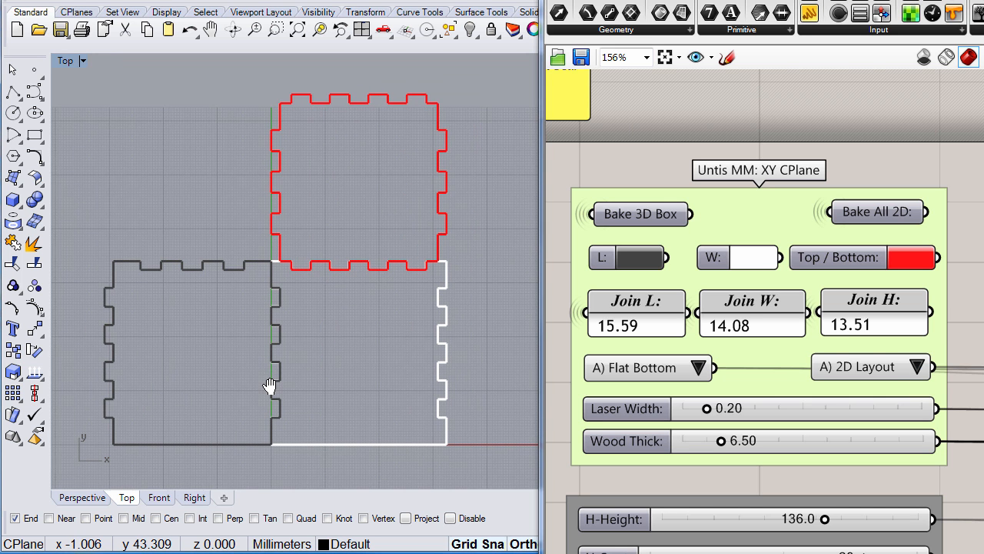
pyautogui.scroll(-3)
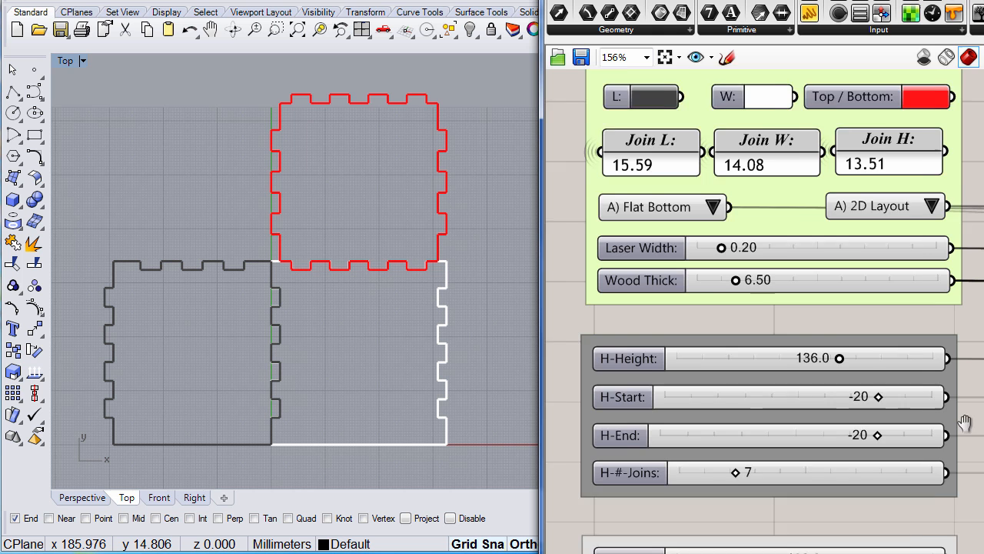
pyautogui.scroll(-3)
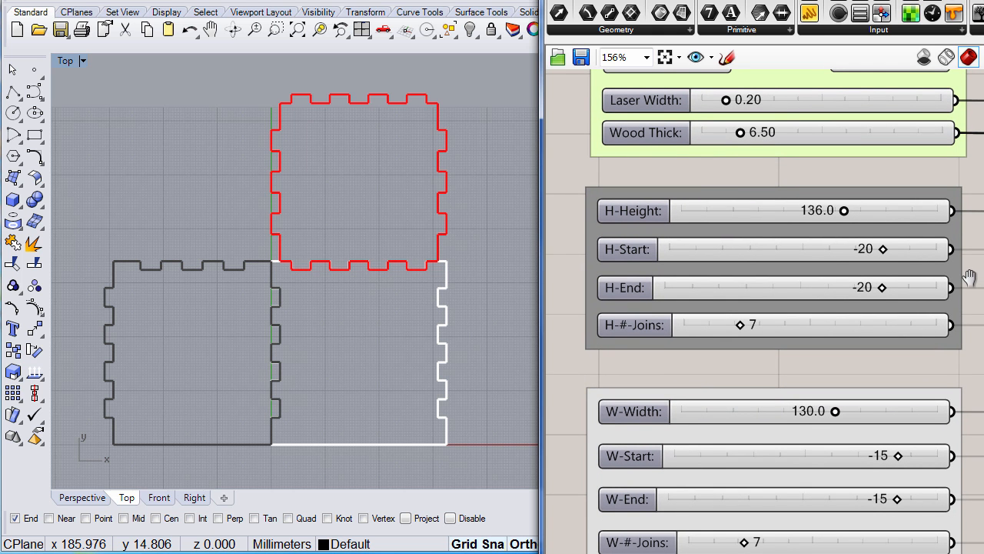
pyautogui.moveTo(269, 290)
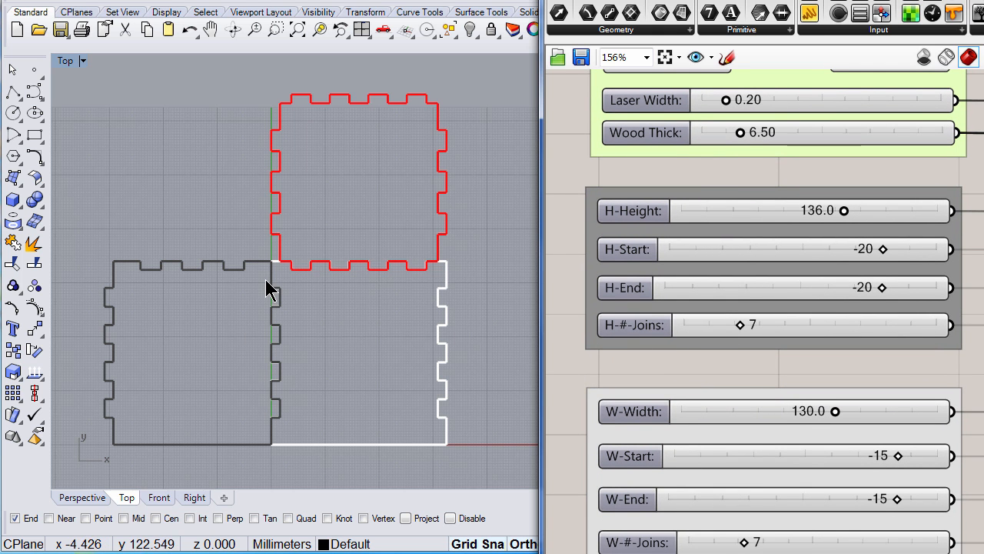
pyautogui.moveTo(266, 377)
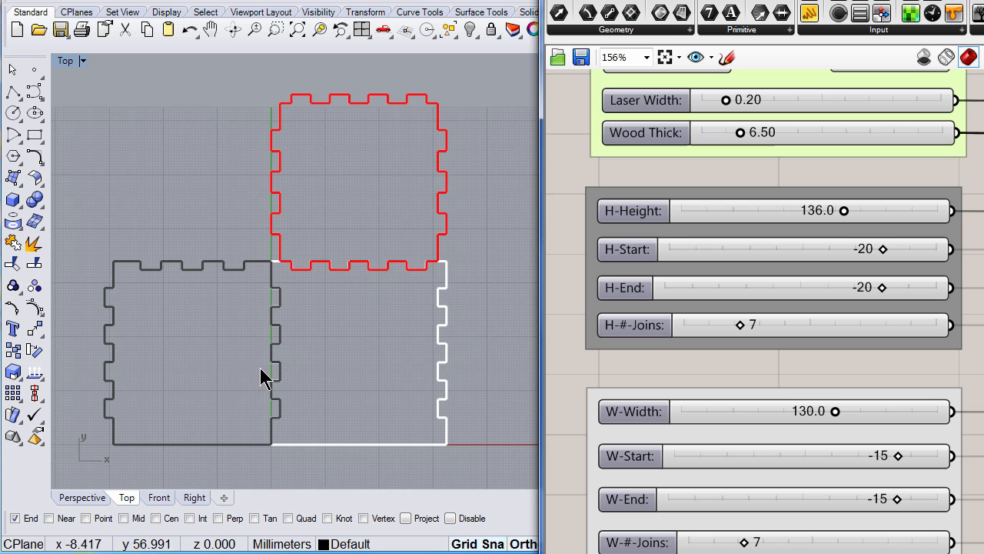
pyautogui.moveTo(333, 367)
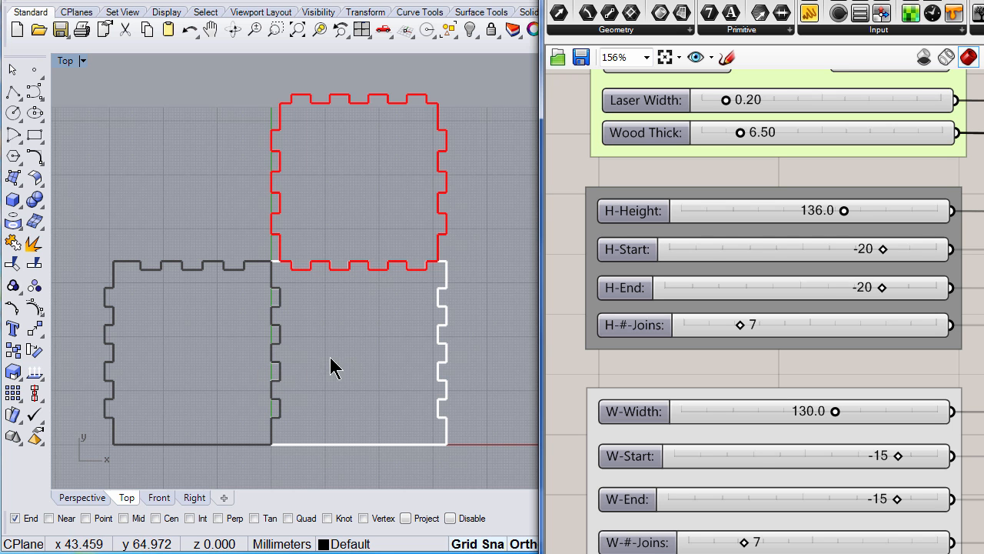
pyautogui.moveTo(544, 331)
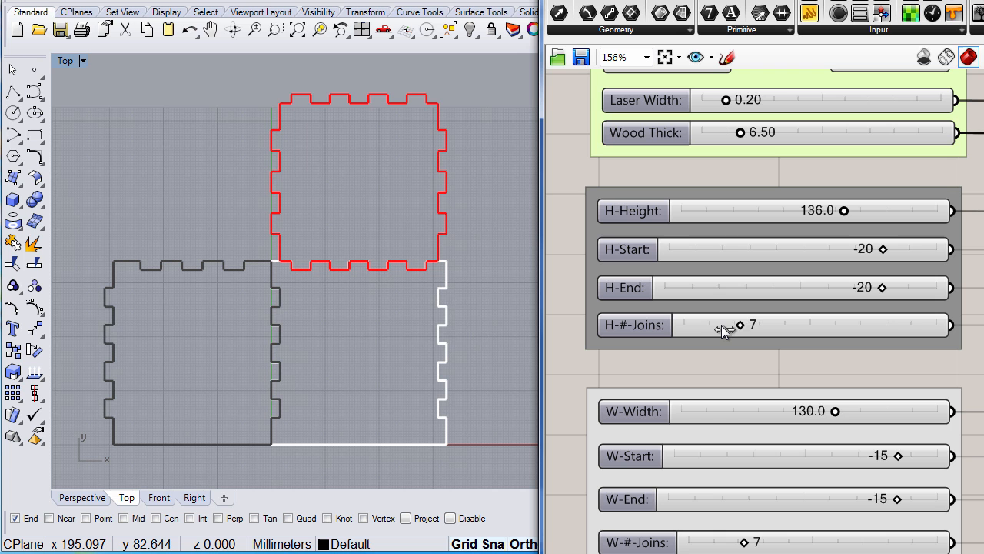
# - Drag the H-#-Joins slider down to 5, then 3, and back up to 7 joints
pyautogui.moveTo(740, 325); pyautogui.dragTo(709, 324)
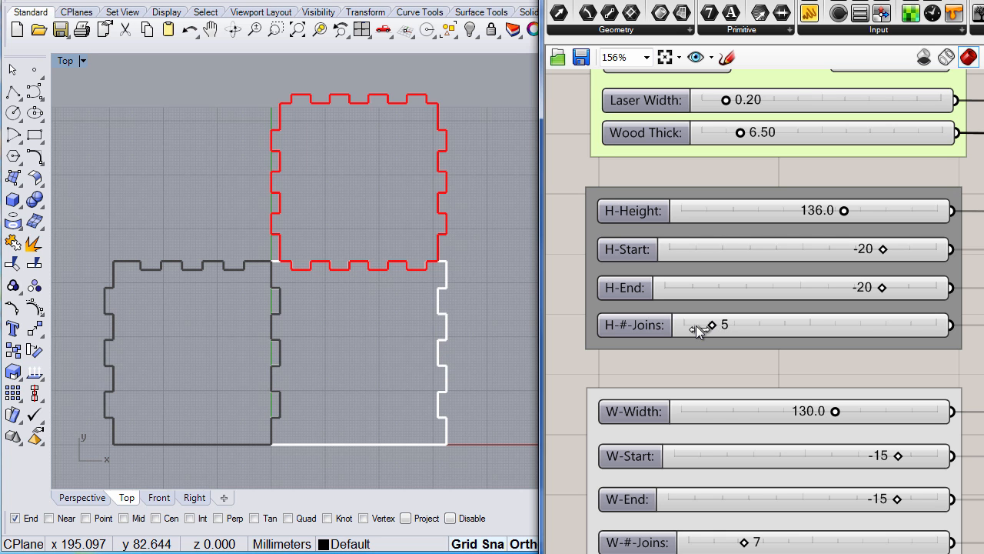
pyautogui.moveTo(706, 324); pyautogui.dragTo(684, 325)
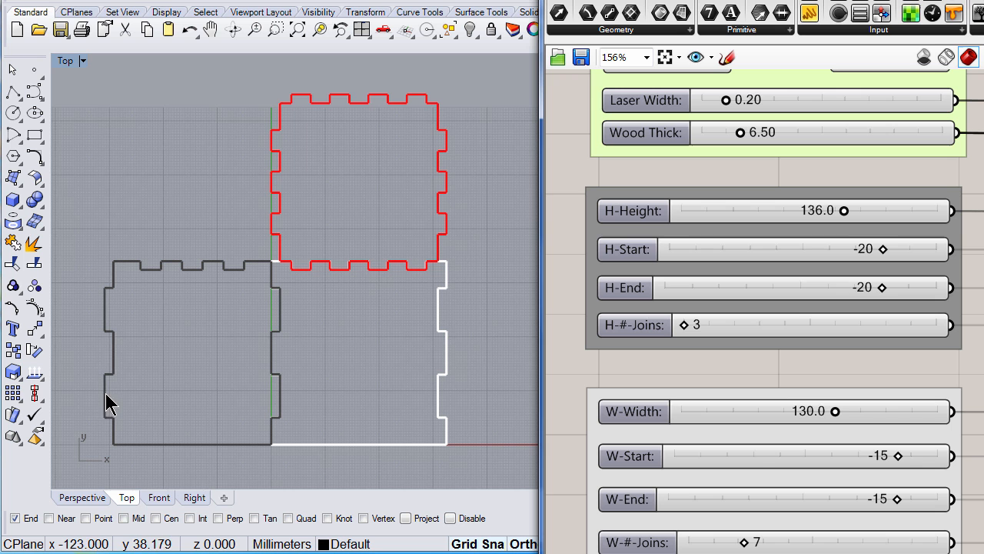
pyautogui.moveTo(111, 321)
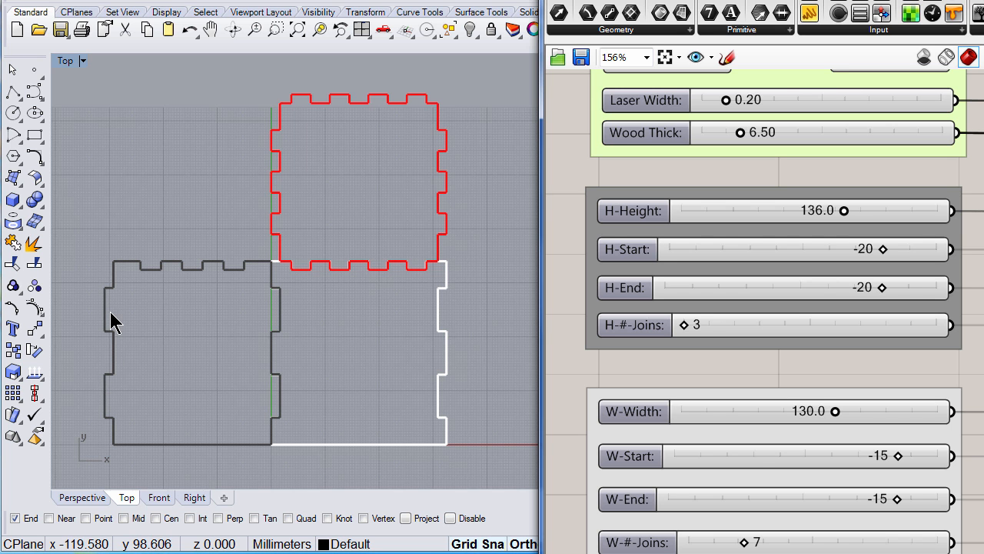
pyautogui.moveTo(683, 323); pyautogui.dragTo(713, 324)
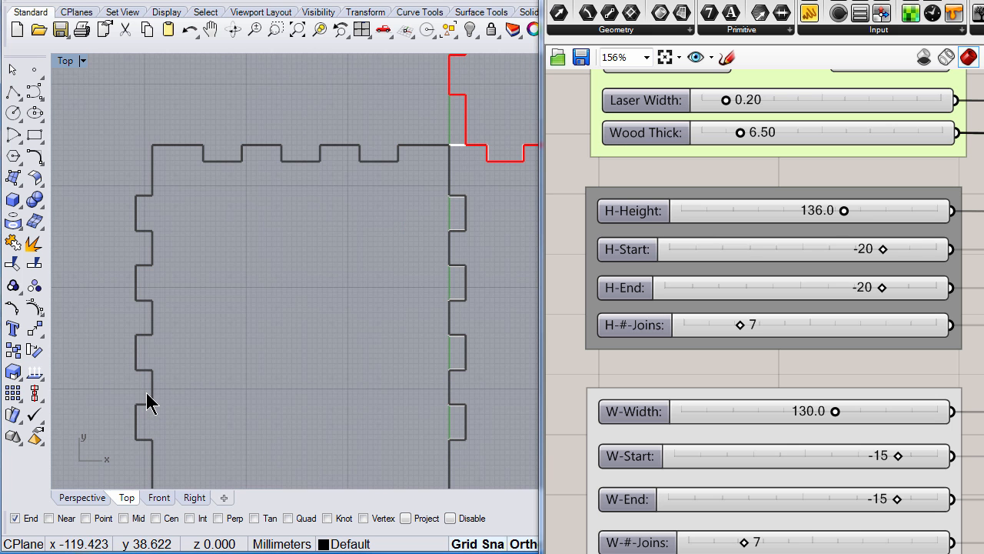
pyautogui.moveTo(149, 269)
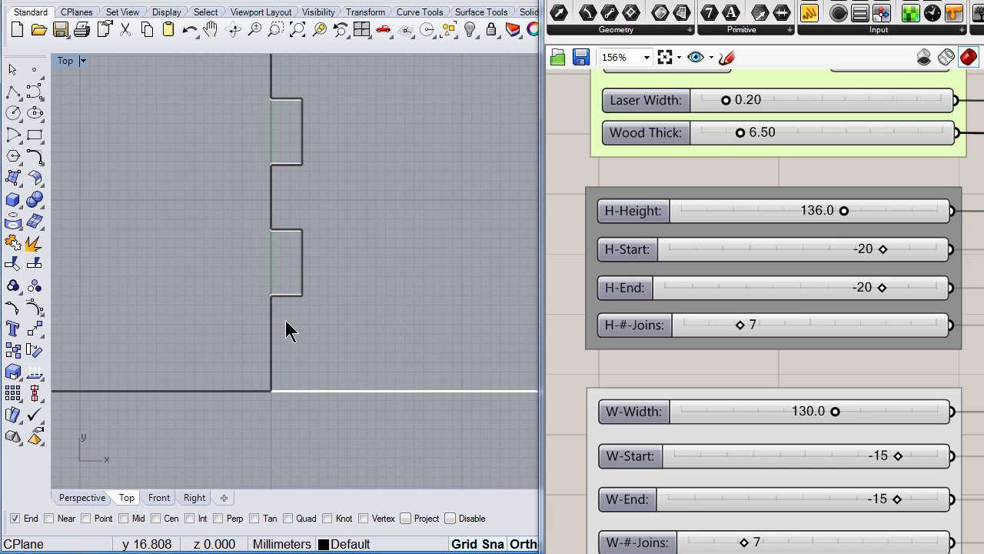
pyautogui.moveTo(878, 308)
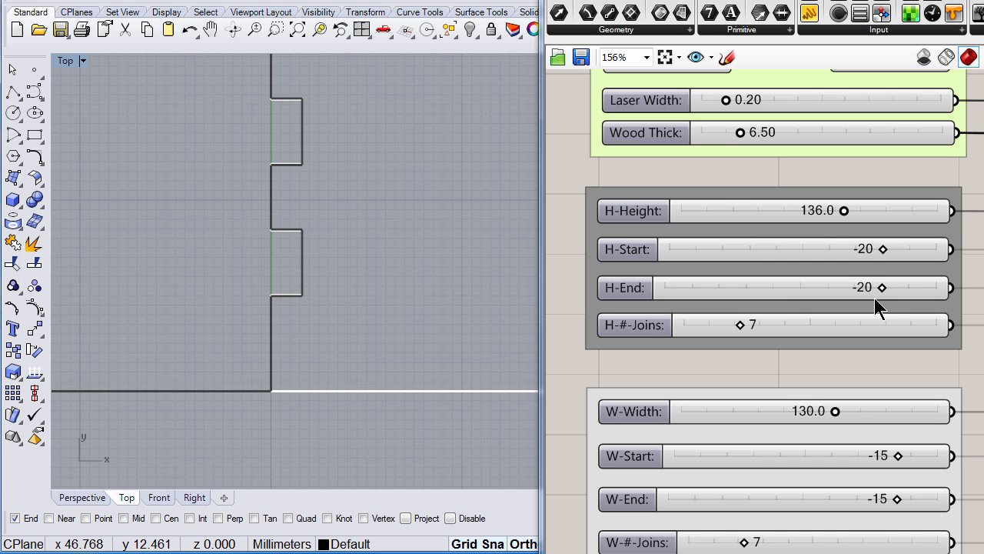
# - Nudge H-End to -22 and H-Start to -21, then return both offsets to -20
pyautogui.moveTo(882, 287); pyautogui.dragTo(876, 287)
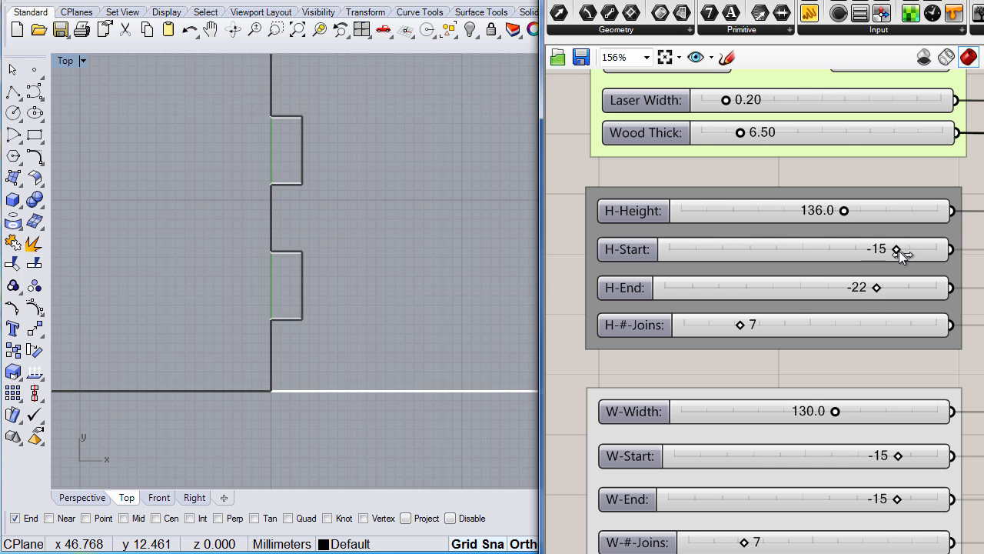
pyautogui.moveTo(896, 249); pyautogui.dragTo(880, 249)
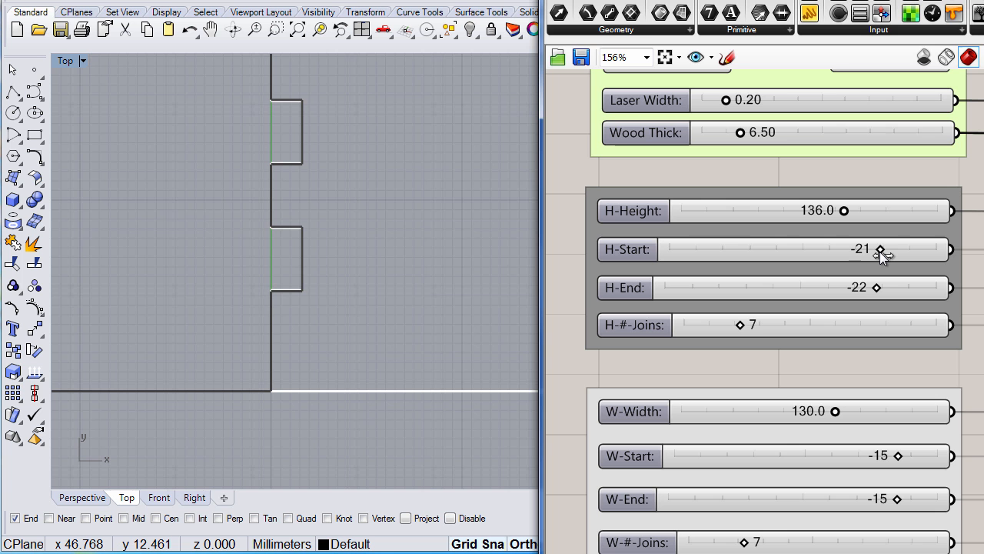
pyautogui.moveTo(881, 248); pyautogui.dragTo(885, 249)
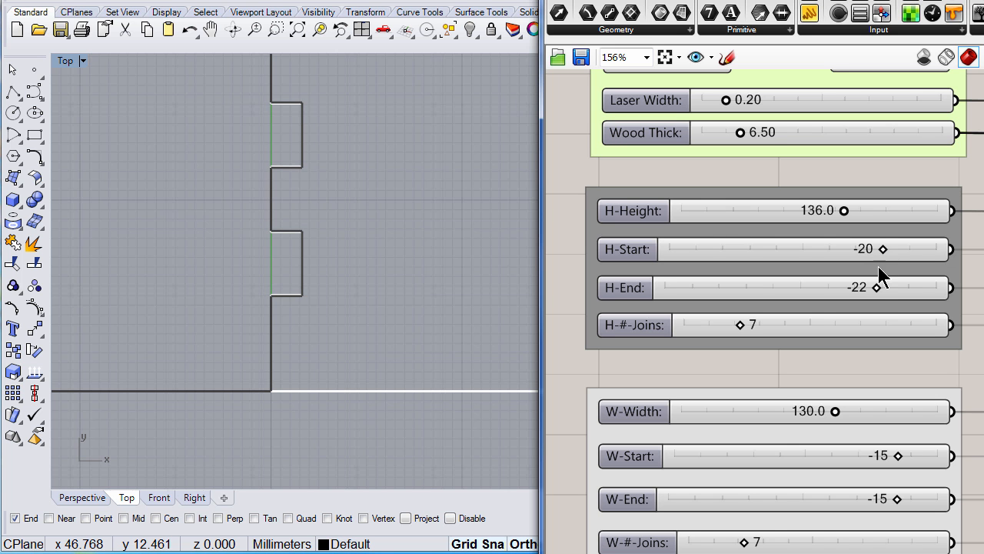
pyautogui.moveTo(868, 287); pyautogui.dragTo(883, 287)
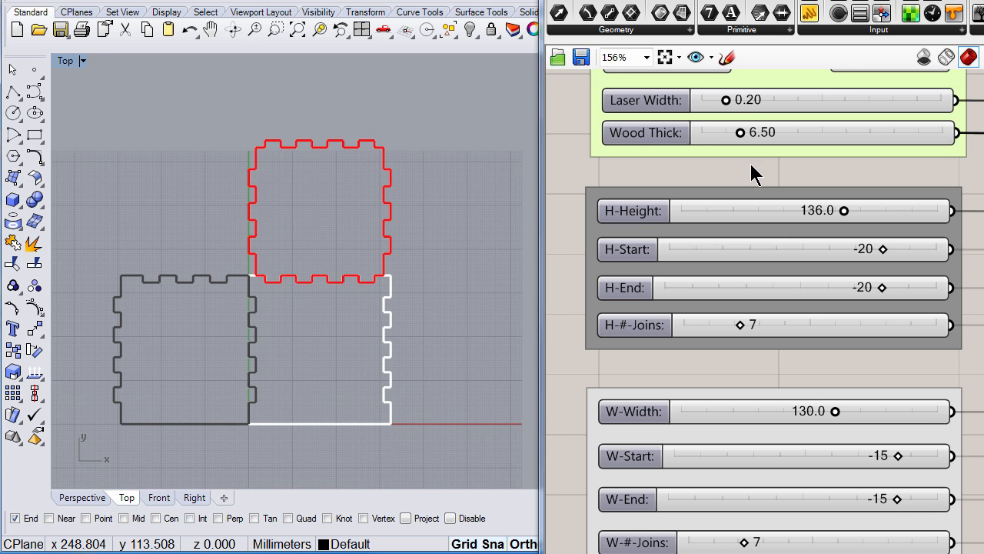
# - Scroll the canvas to the green group showing bake options and joint sizes 15.59, 14.08, 13.51
pyautogui.scroll(-3)
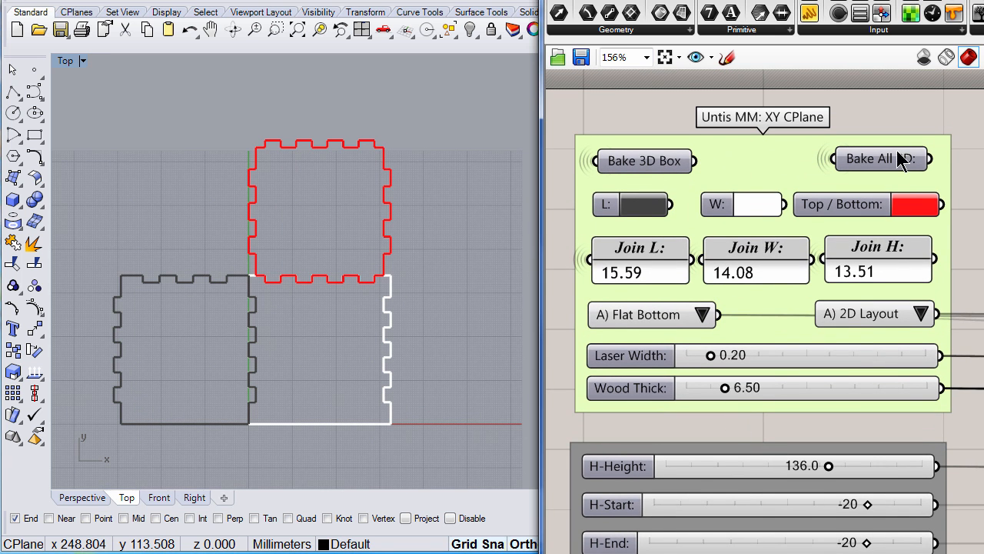
pyautogui.moveTo(884, 160)
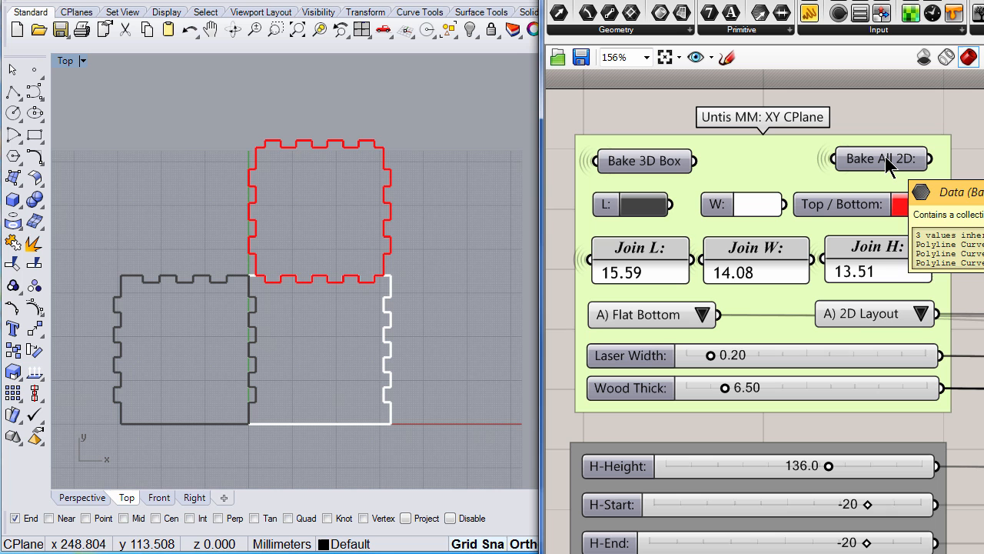